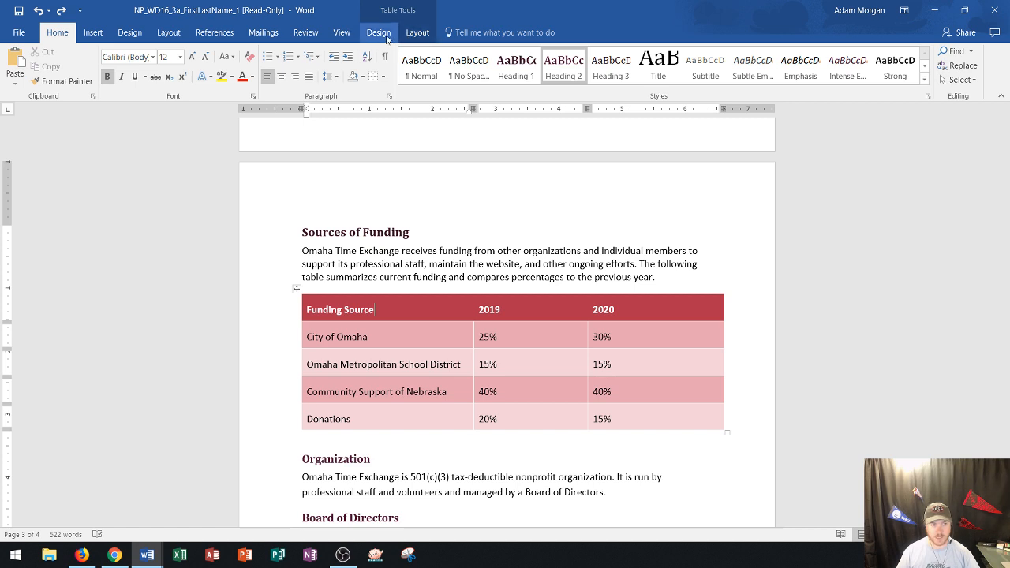
- Show the Table Tools Design tab for the Sources of Funding table
click(379, 32)
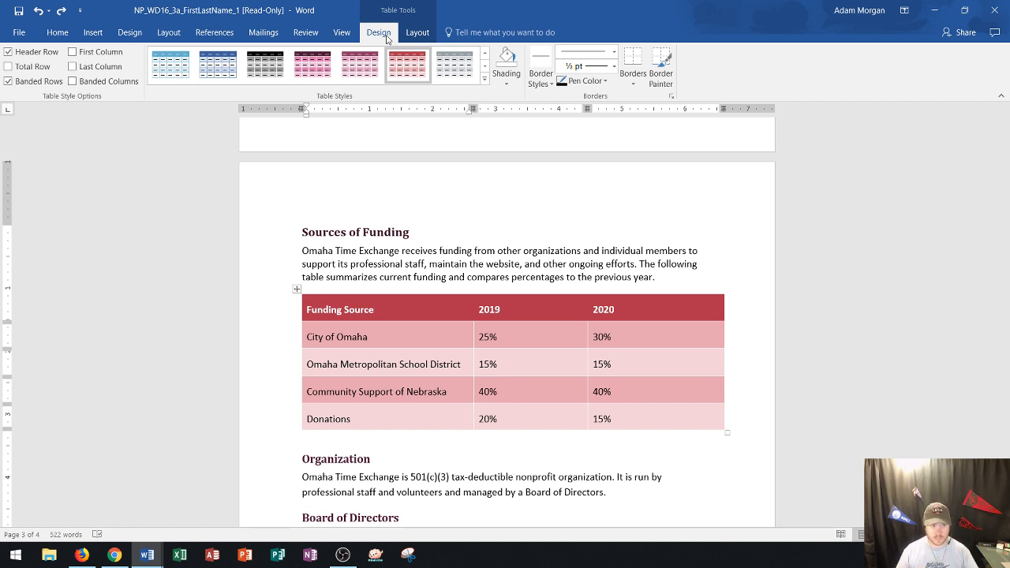
- Show the Table Tools Layout tab with the Data group's Sort command
click(417, 32)
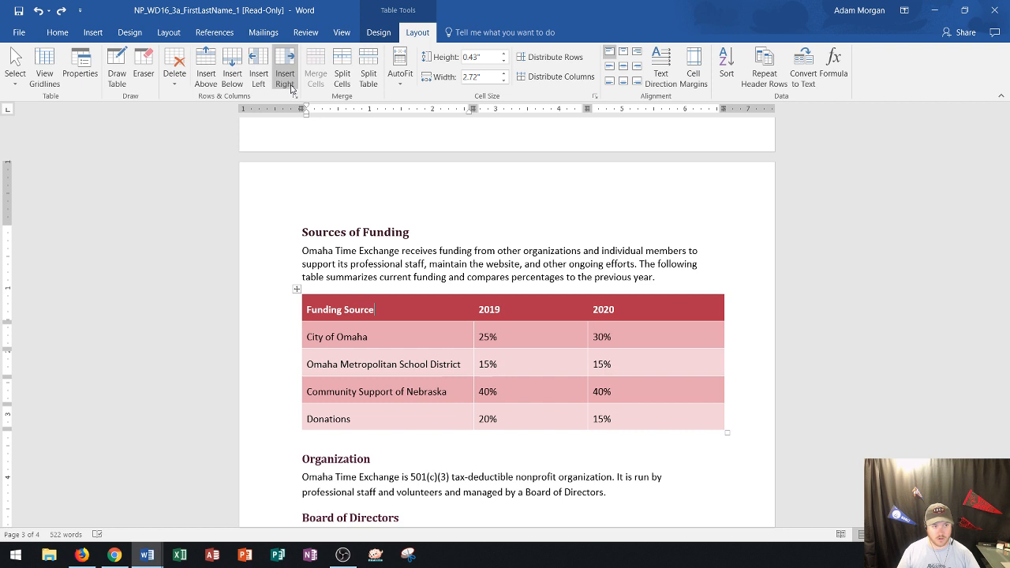
mouse_move(343, 66)
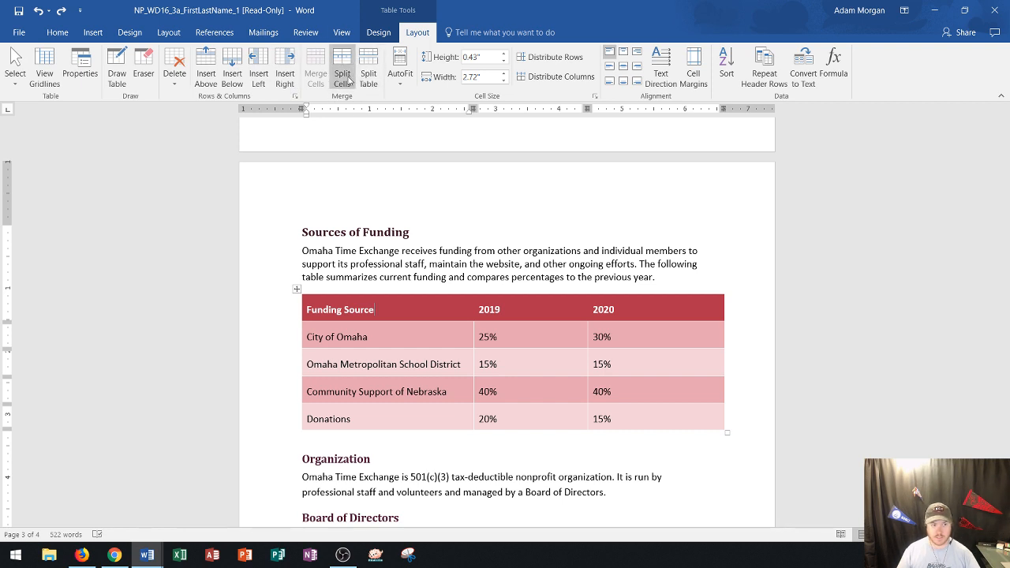
mouse_move(740, 95)
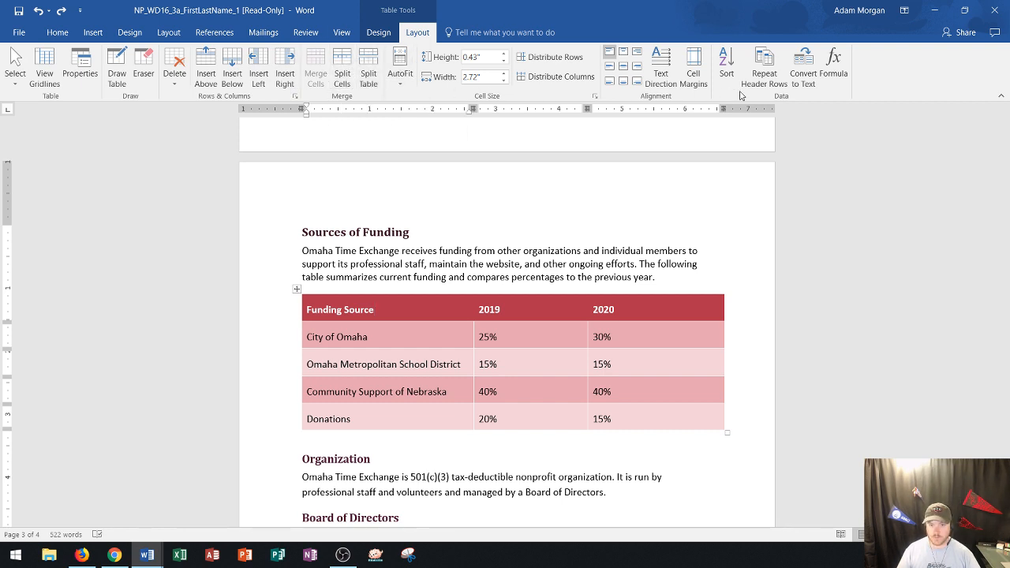
mouse_move(792, 109)
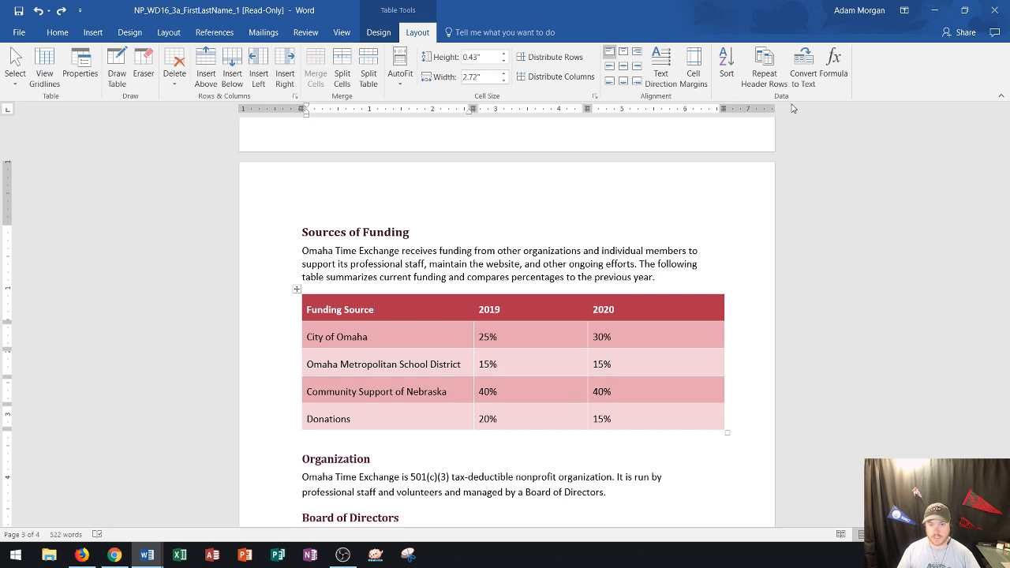
mouse_move(789, 105)
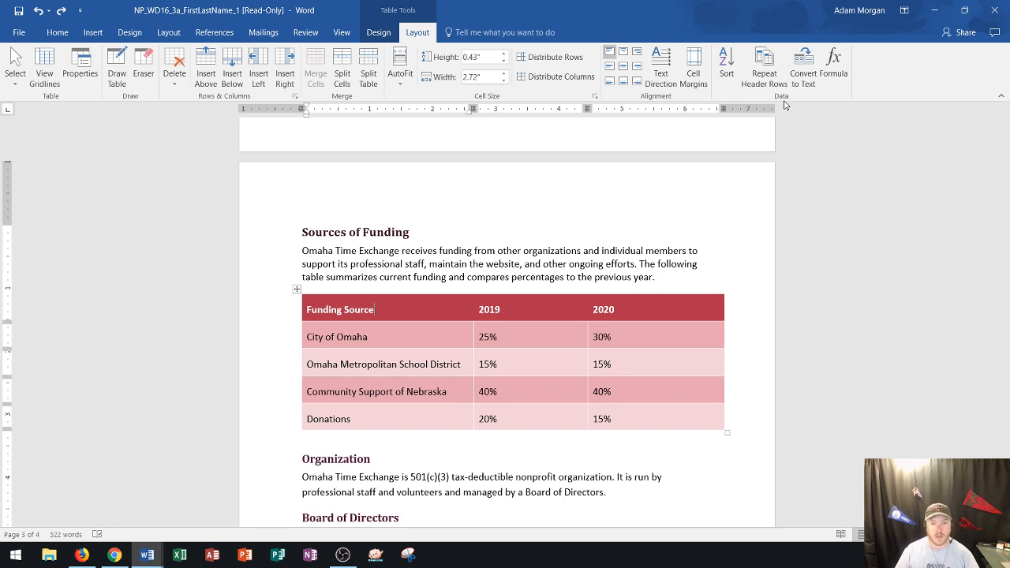
mouse_move(726, 65)
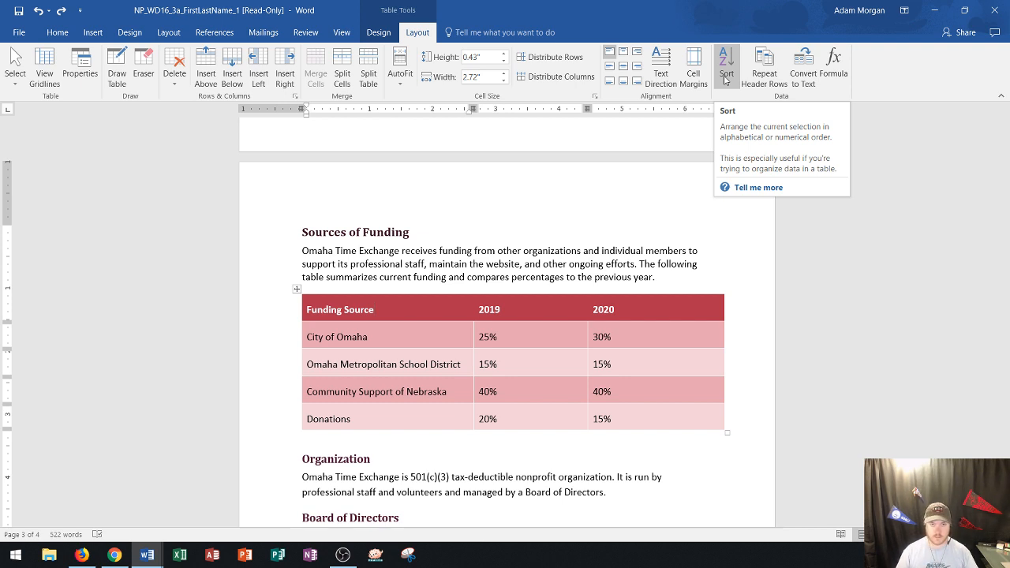
mouse_move(727, 75)
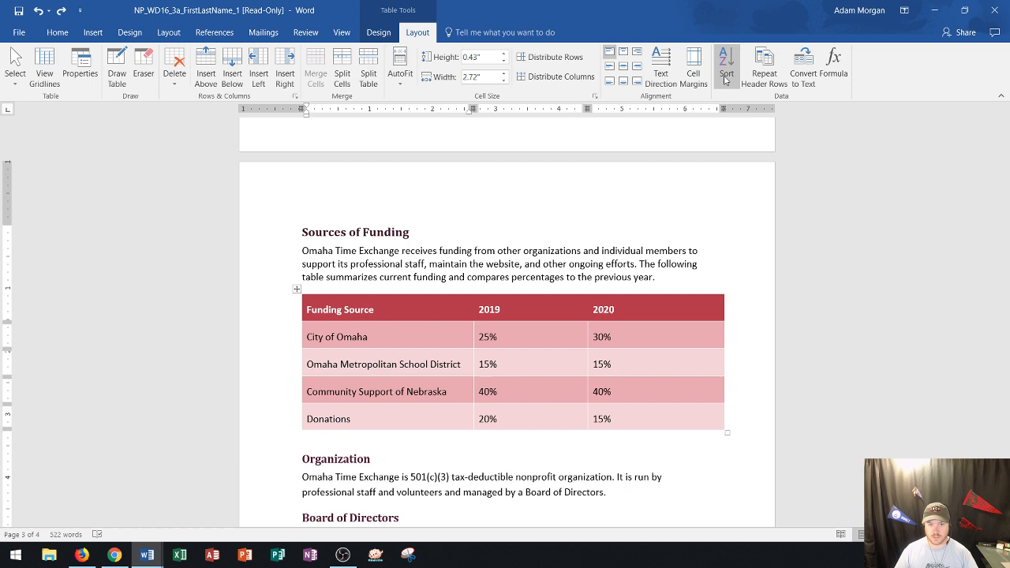
- Open the Sort dialog, move it off the table, and sort by 2019
click(726, 63)
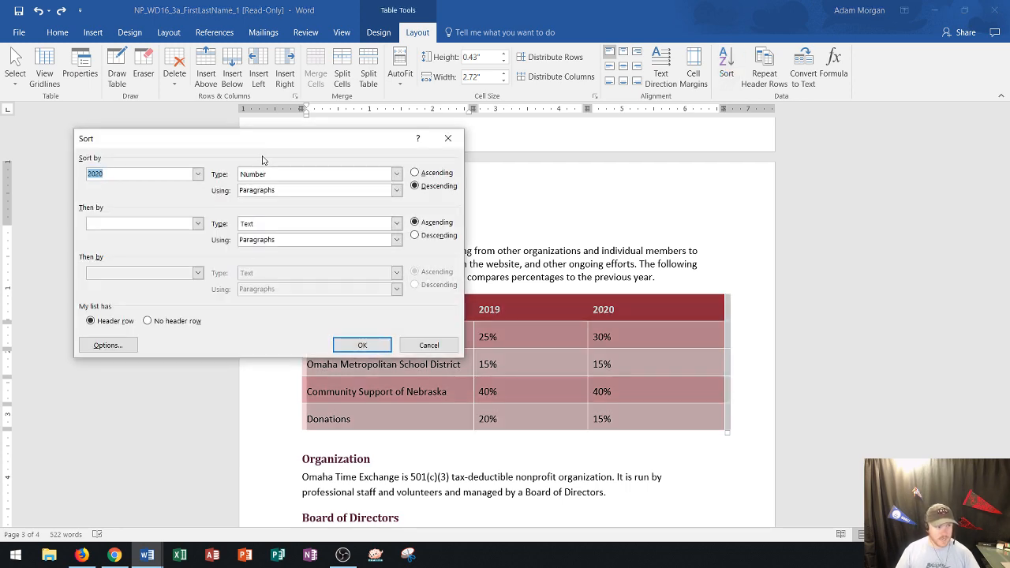
drag(265, 138, 698, 73)
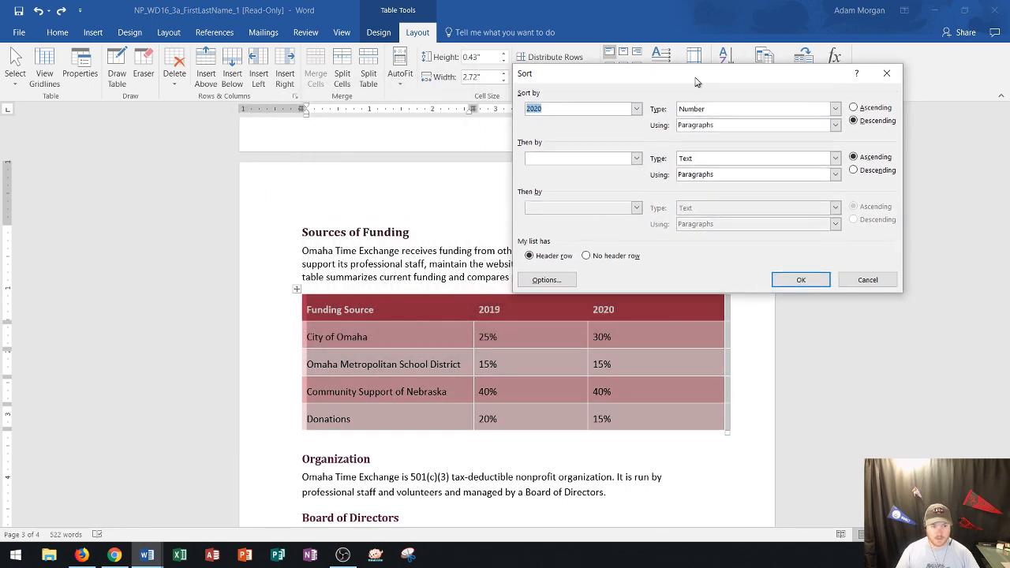
drag(695, 83, 703, 64)
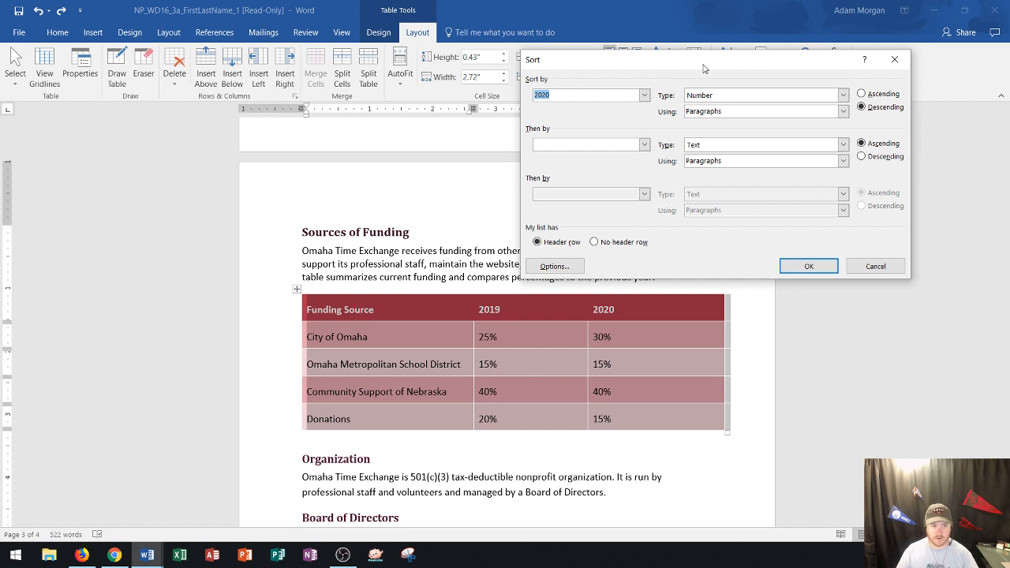
mouse_move(528, 90)
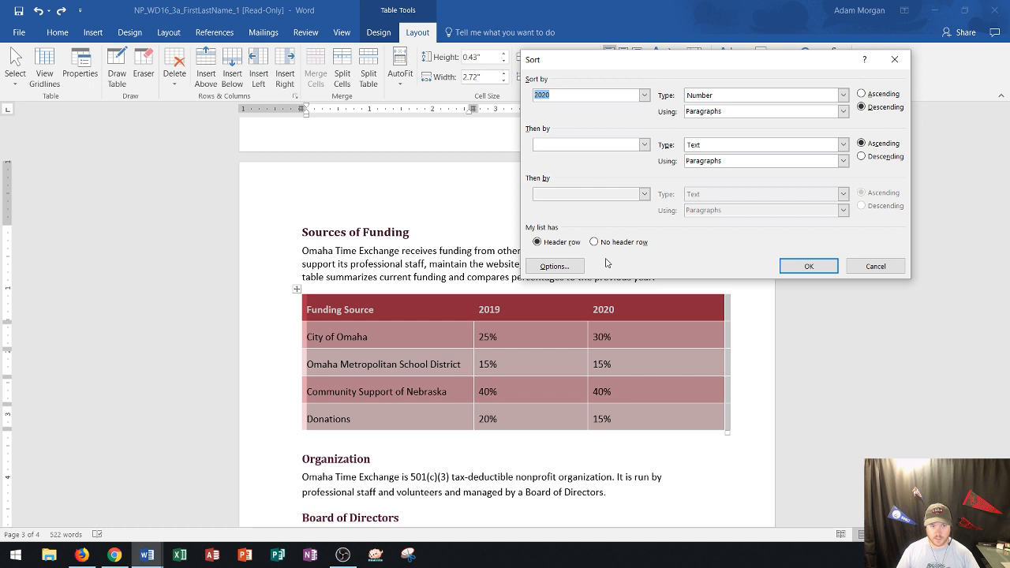
click(644, 95)
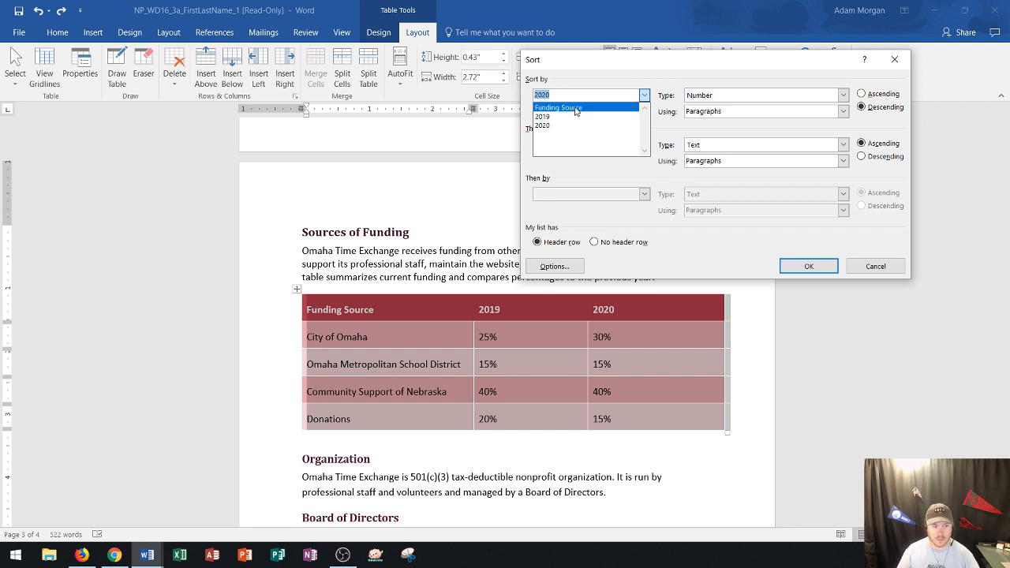
click(558, 106)
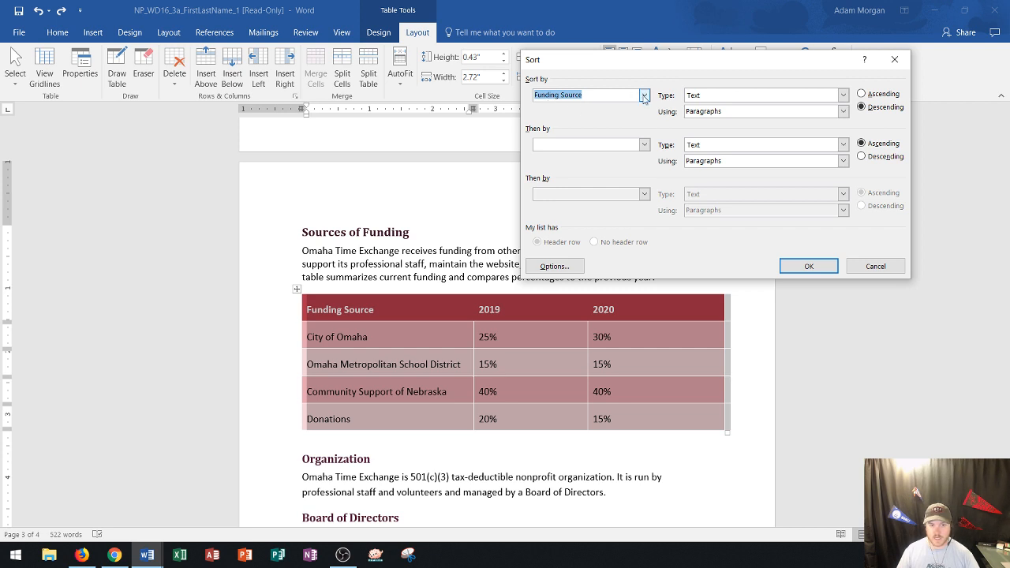
mouse_move(727, 104)
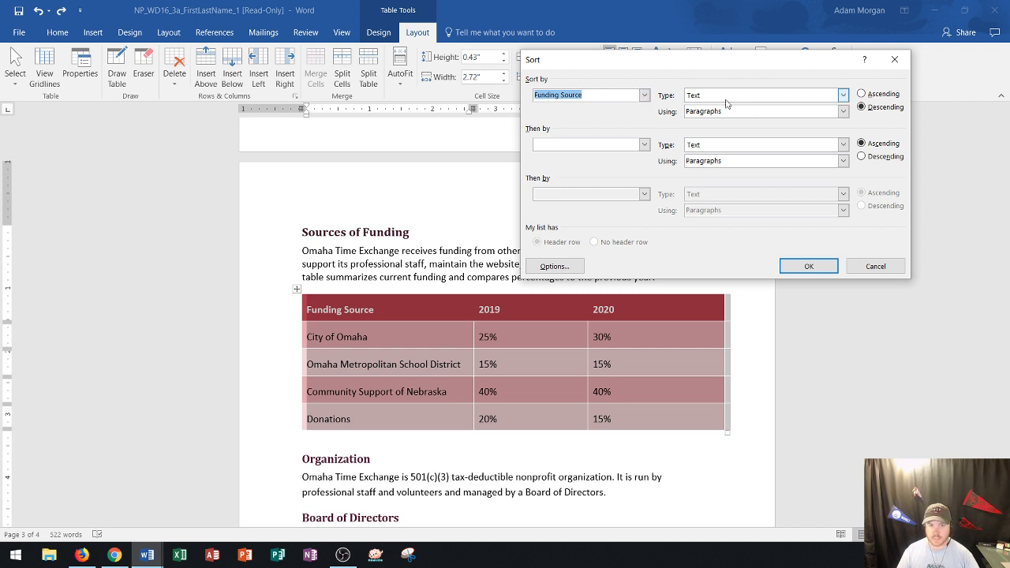
mouse_move(715, 95)
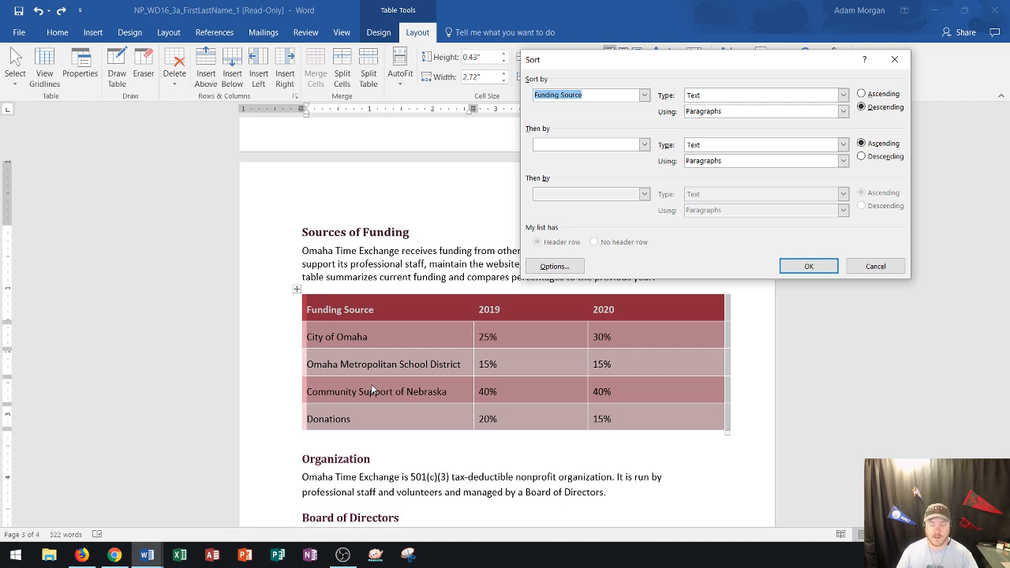
mouse_move(528, 201)
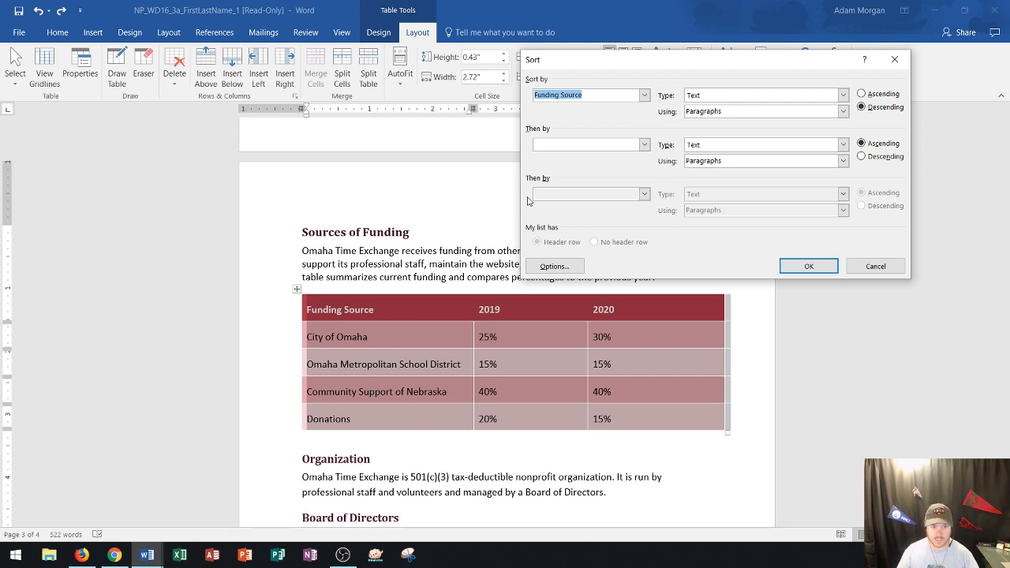
click(643, 94)
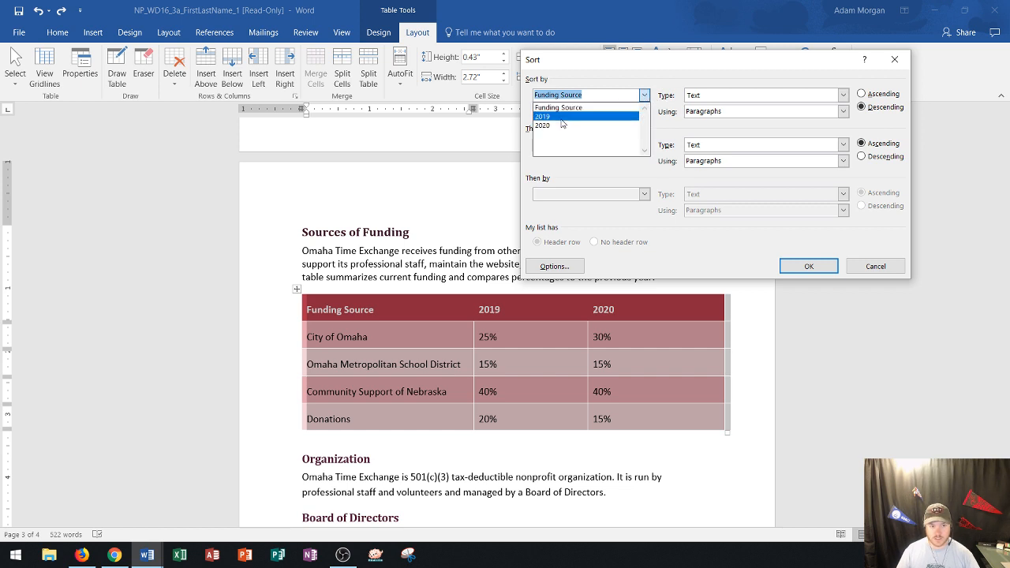
click(543, 116)
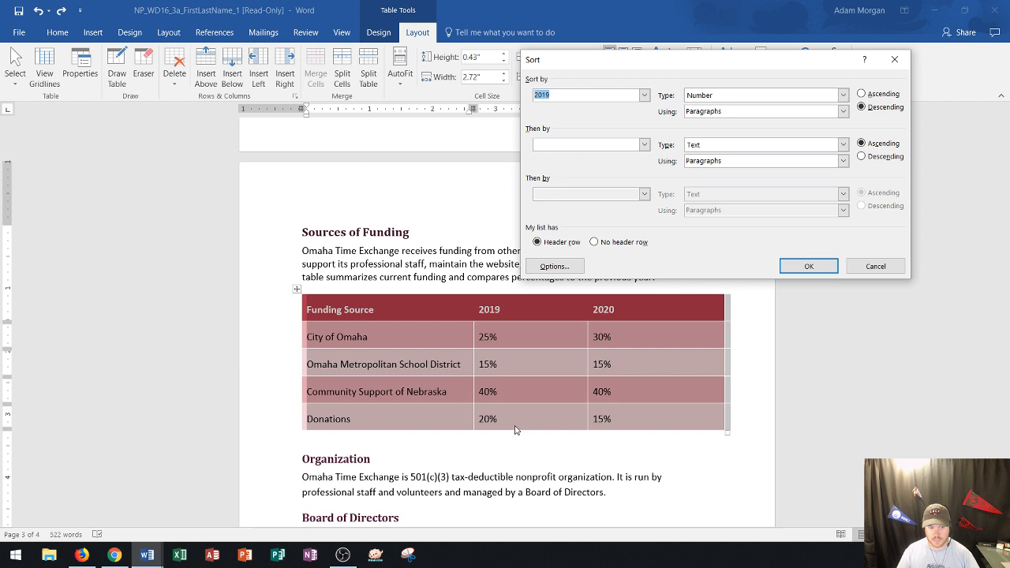
mouse_move(671, 371)
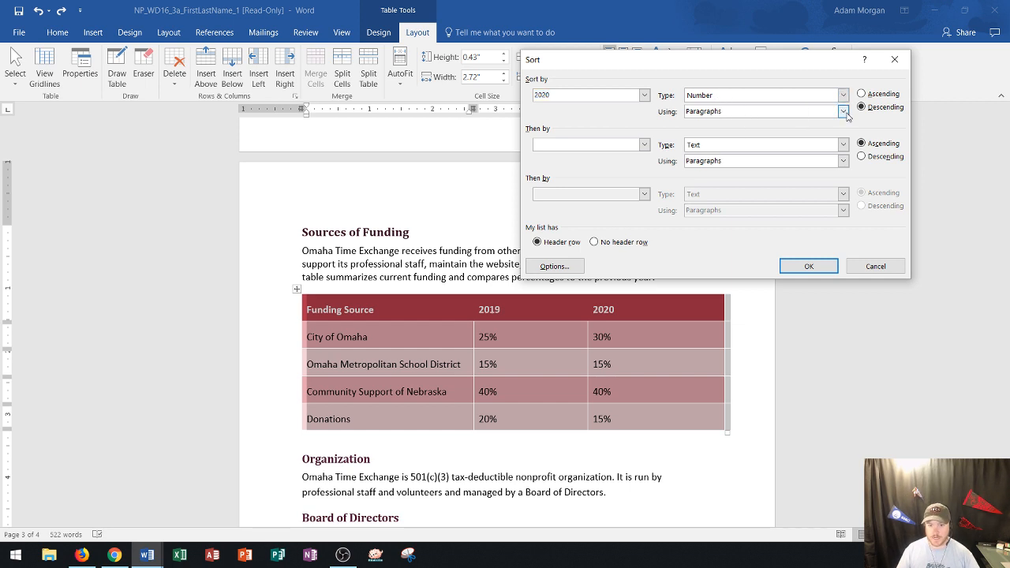
- Sort by 2020 as numbers, by paragraphs, in descending order
click(845, 111)
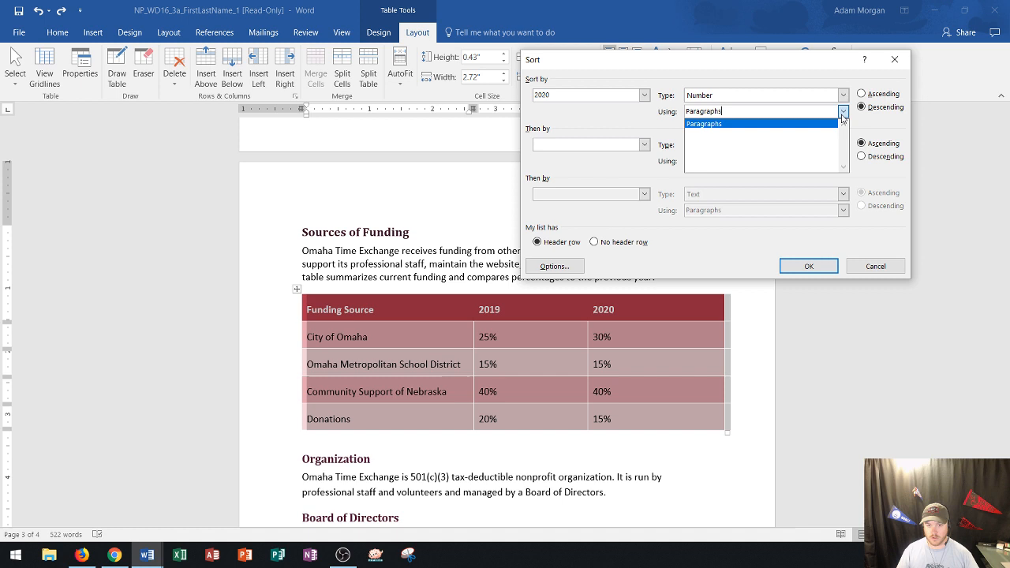
click(705, 123)
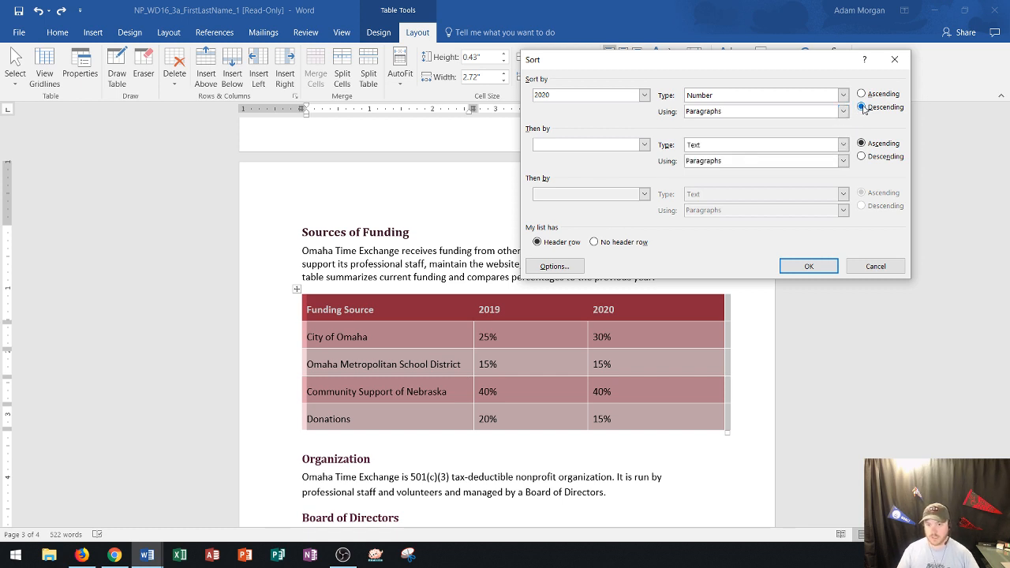
click(862, 93)
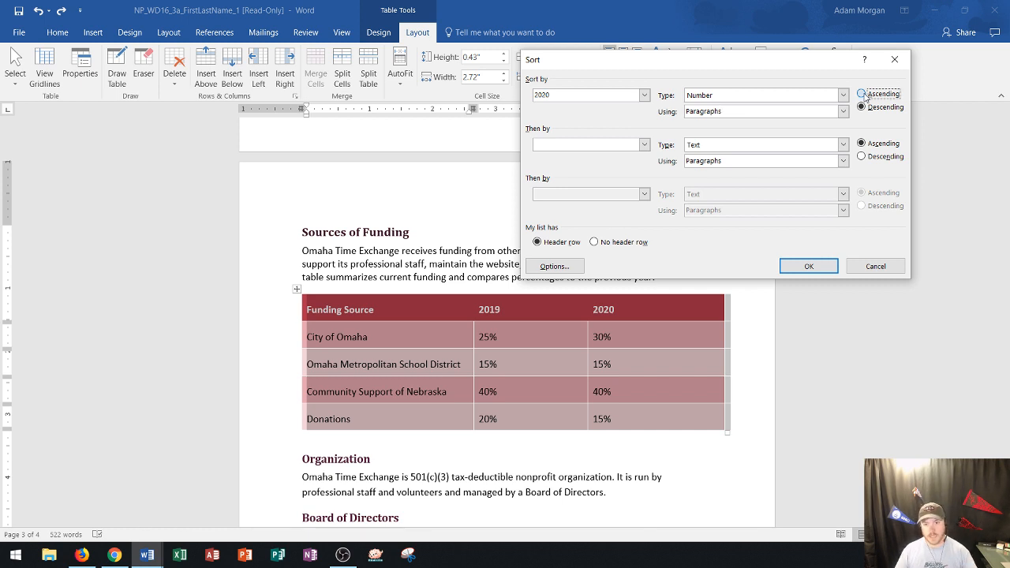
click(861, 94)
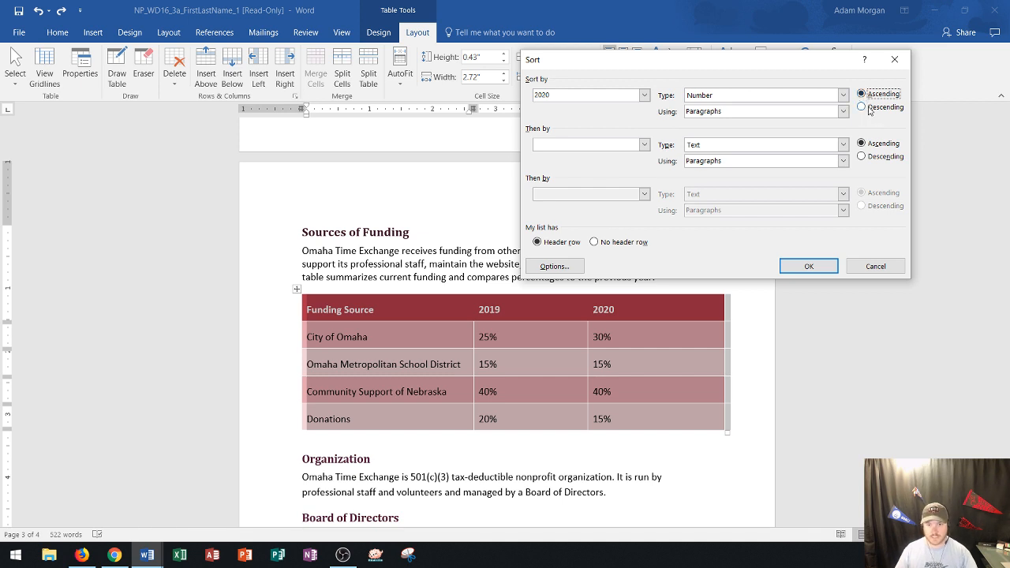
click(861, 106)
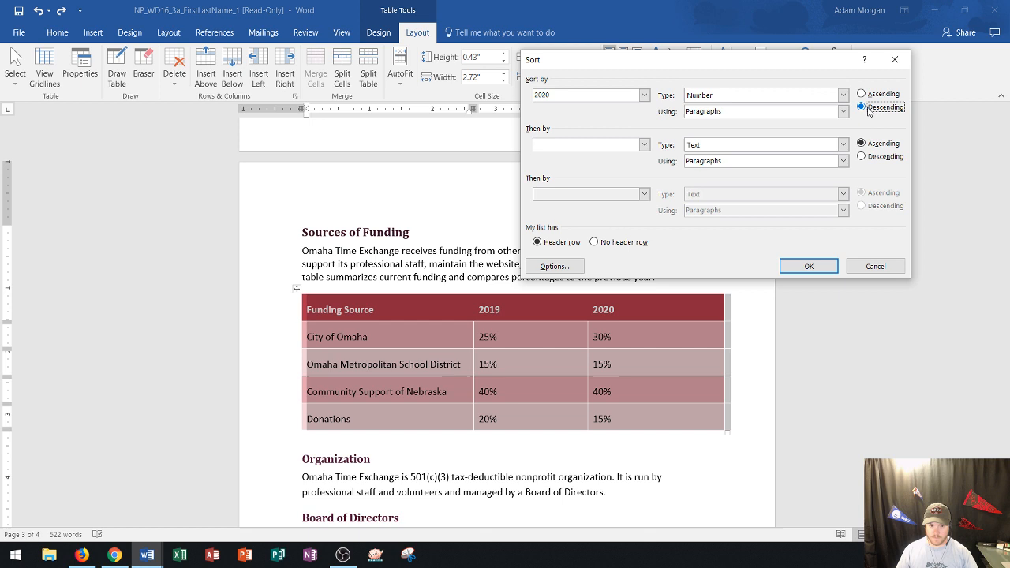
mouse_move(606, 401)
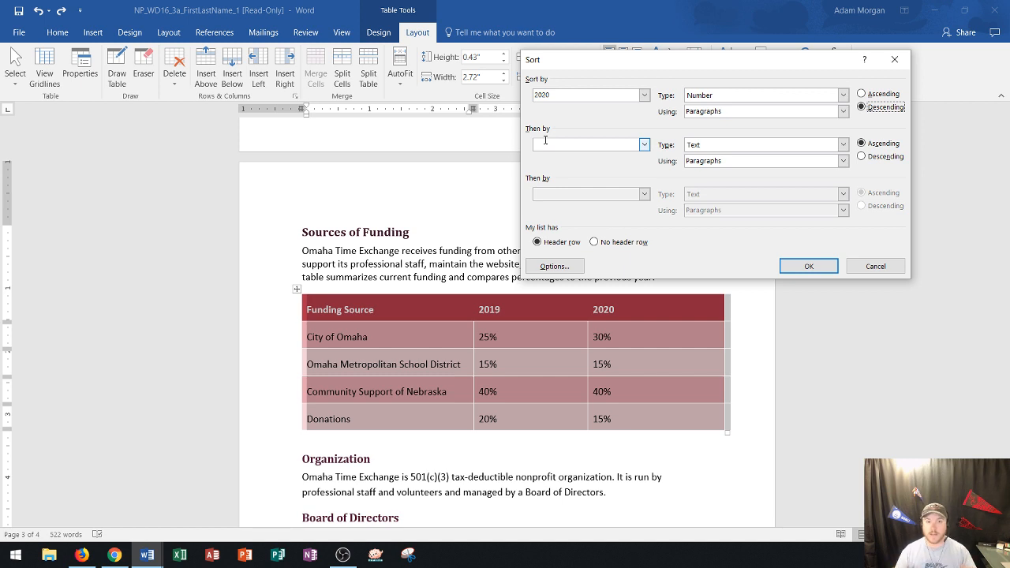
click(644, 144)
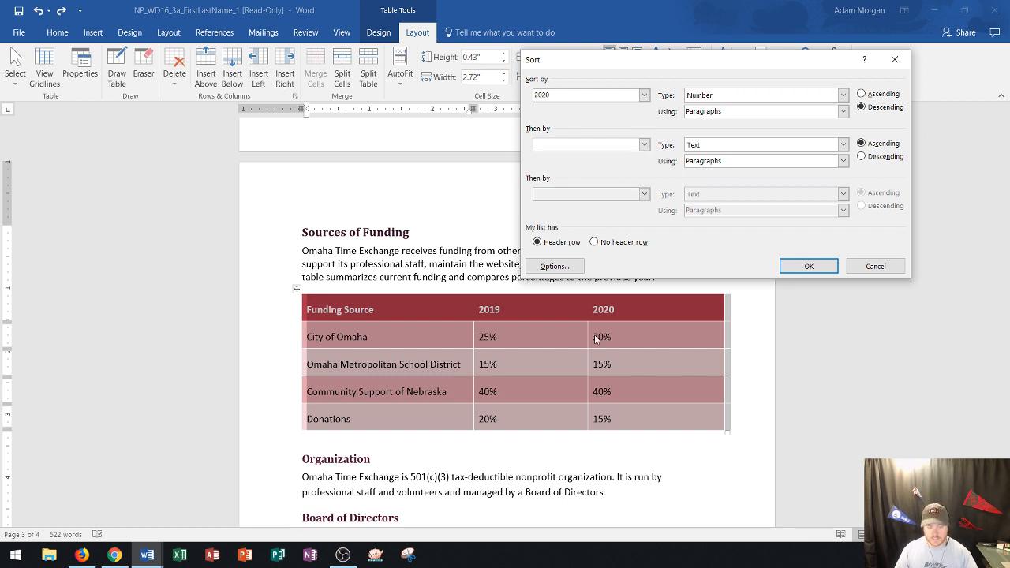
mouse_move(616, 365)
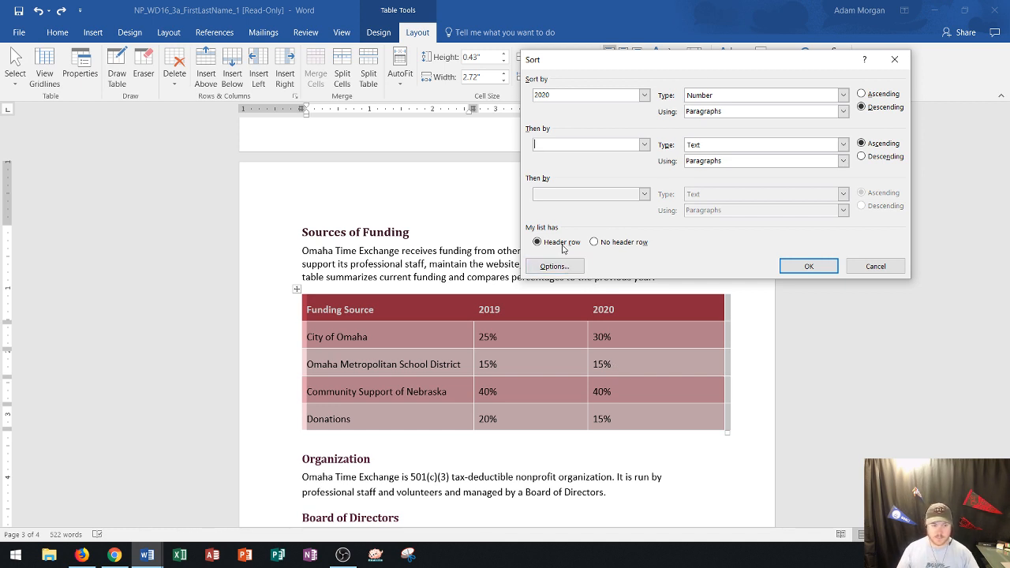
mouse_move(555, 227)
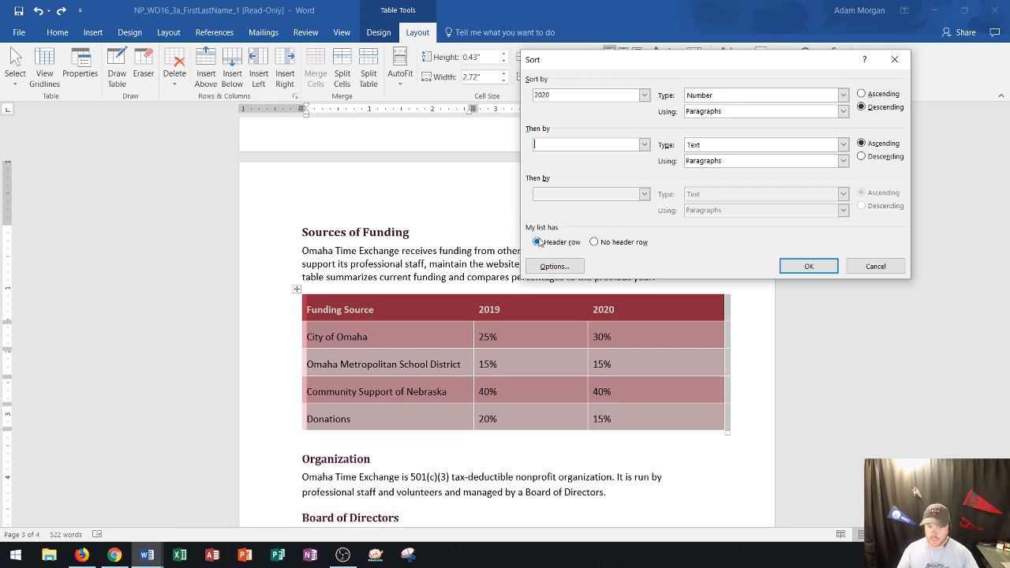
mouse_move(405, 303)
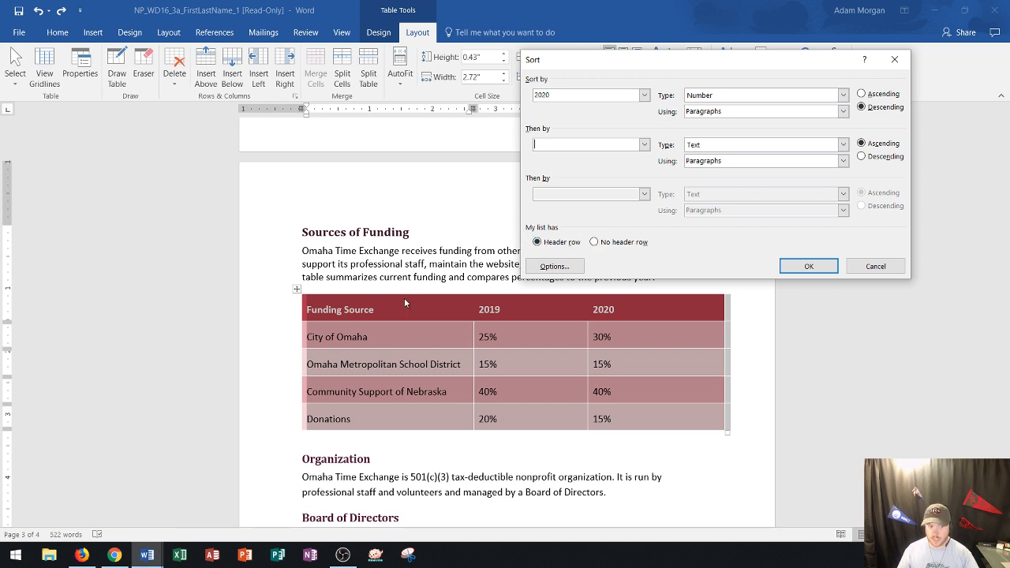
mouse_move(490, 321)
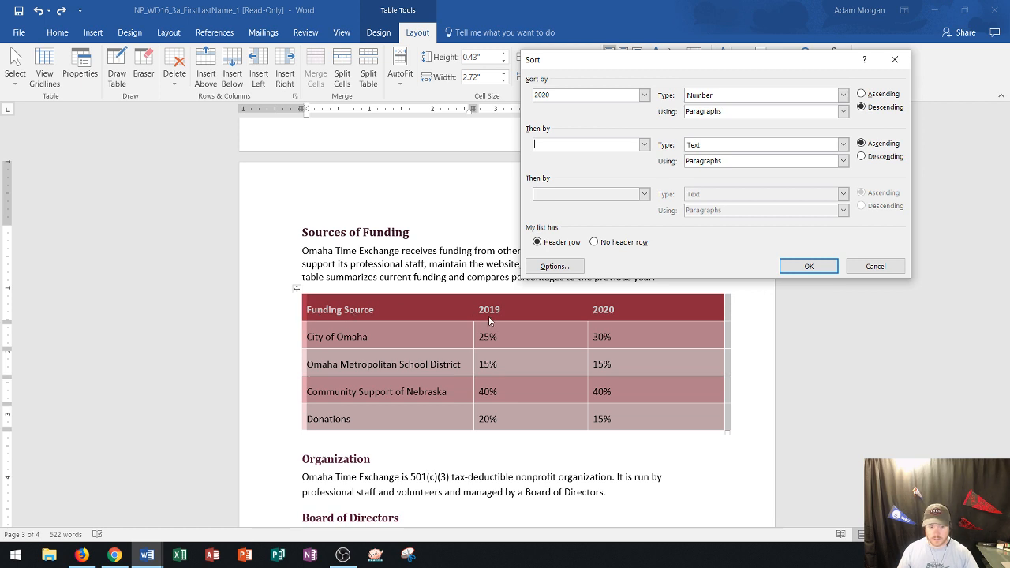
mouse_move(598, 297)
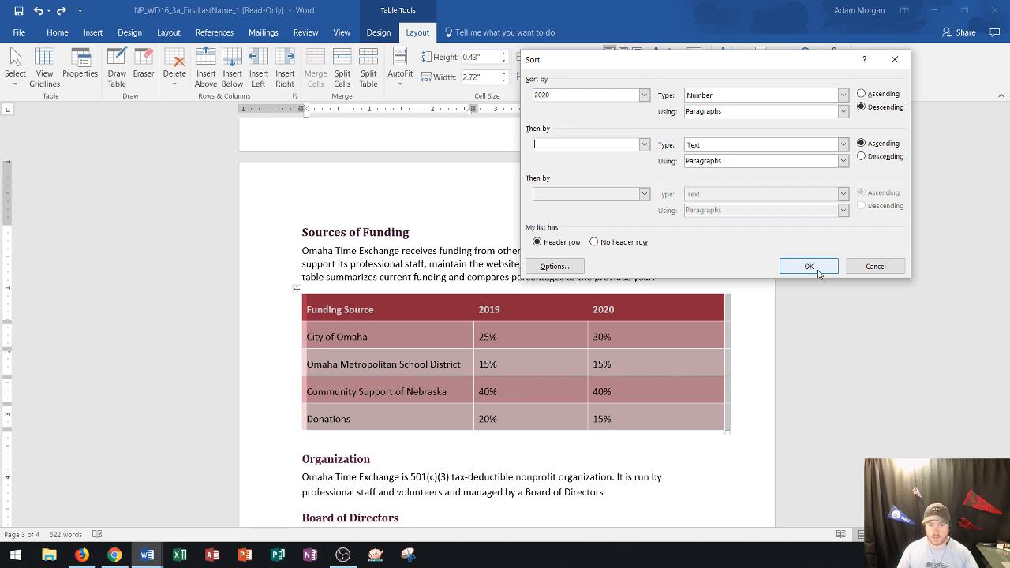
mouse_move(690, 128)
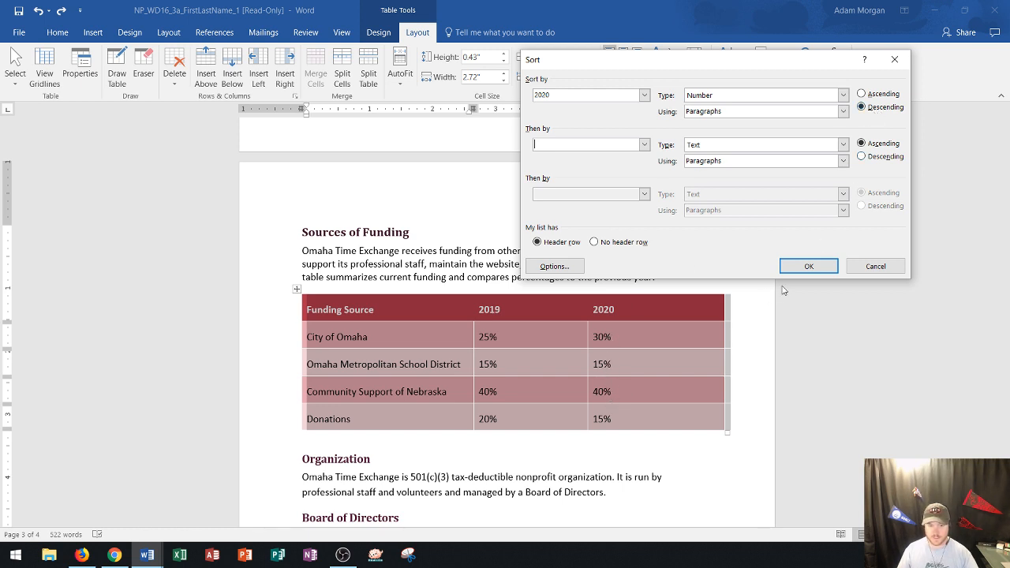
mouse_move(626, 377)
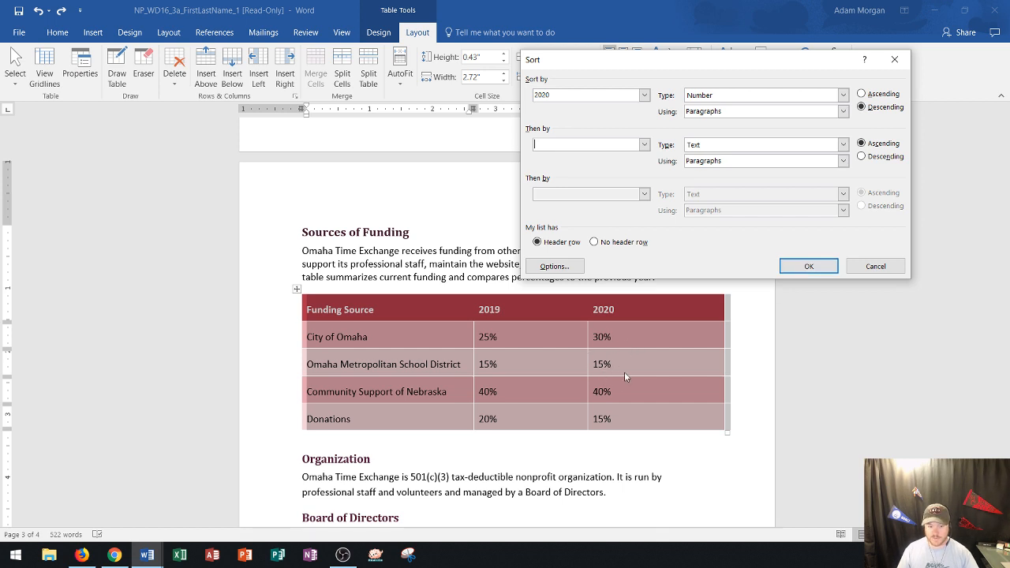
mouse_move(603, 432)
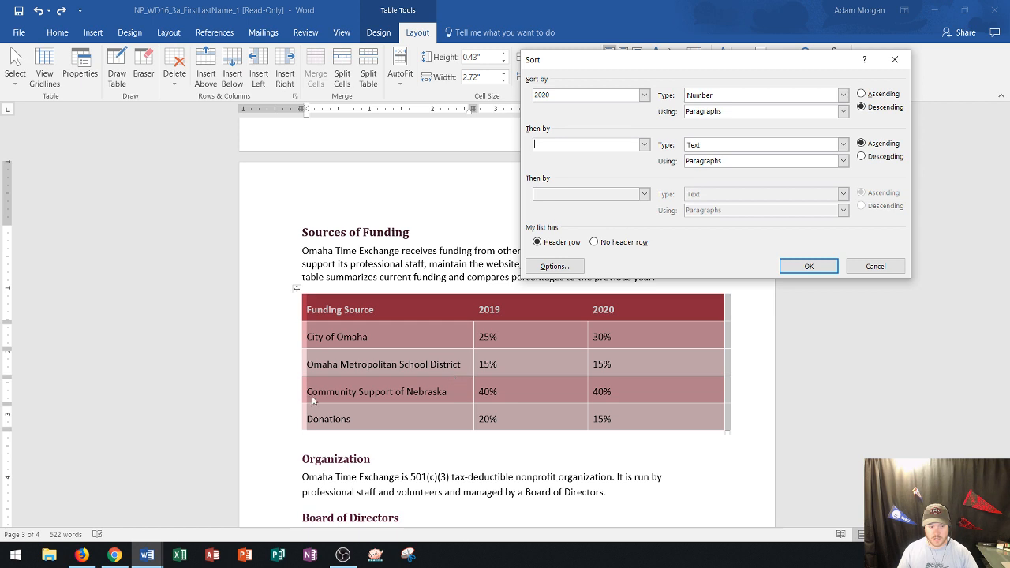
- Add Funding Source as the Then by key, text ascending
click(644, 144)
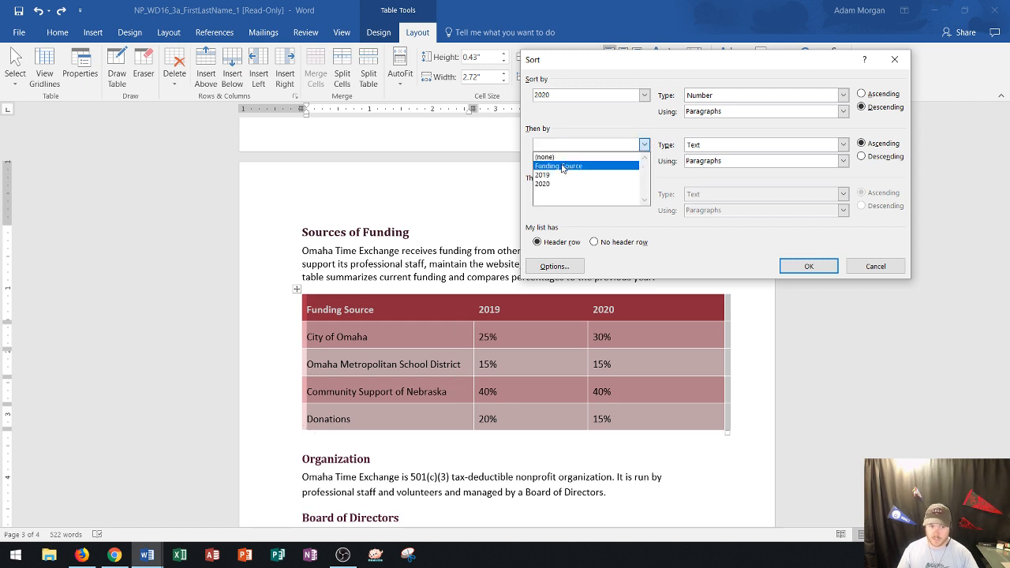
click(558, 166)
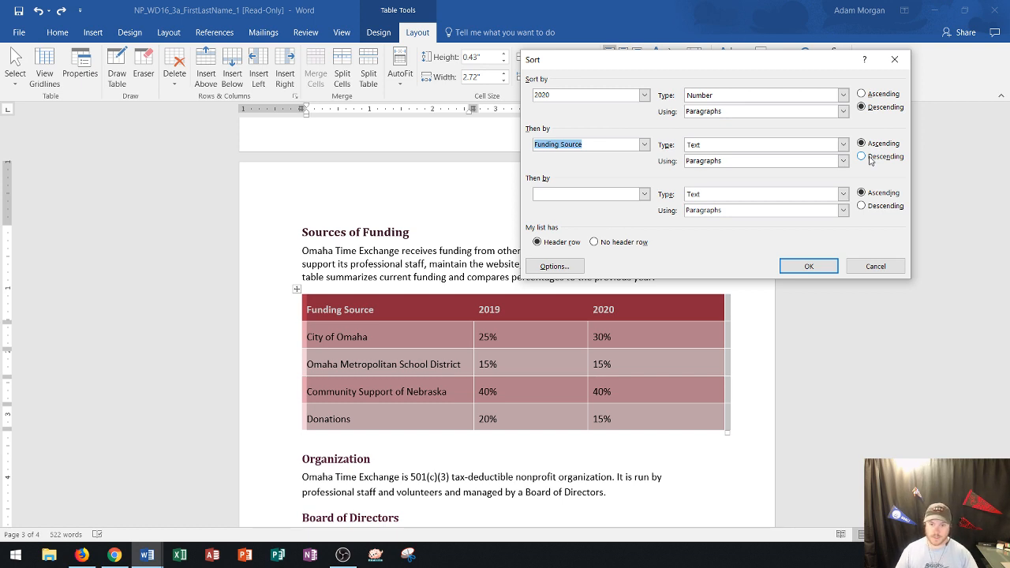
click(861, 143)
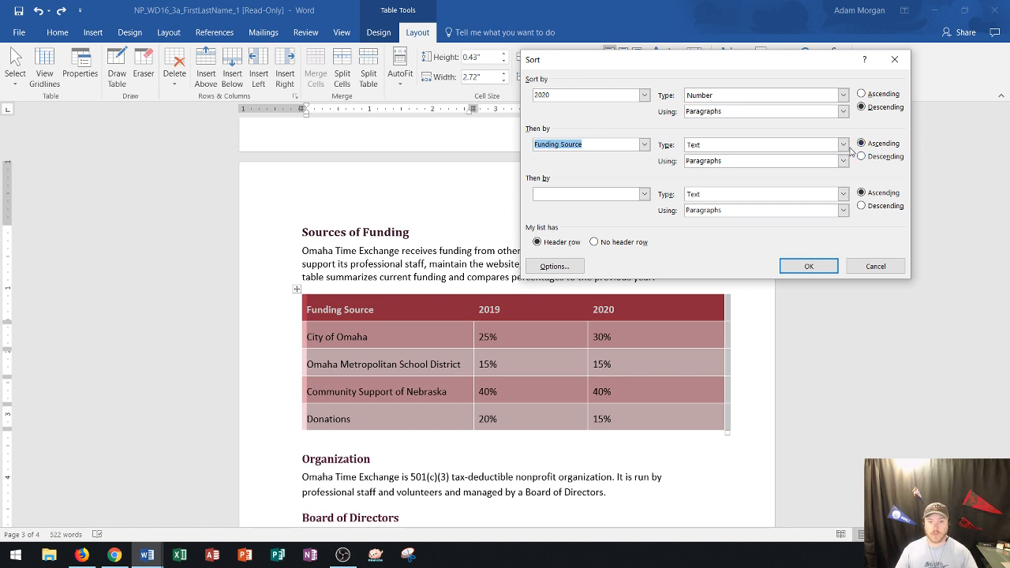
mouse_move(588, 349)
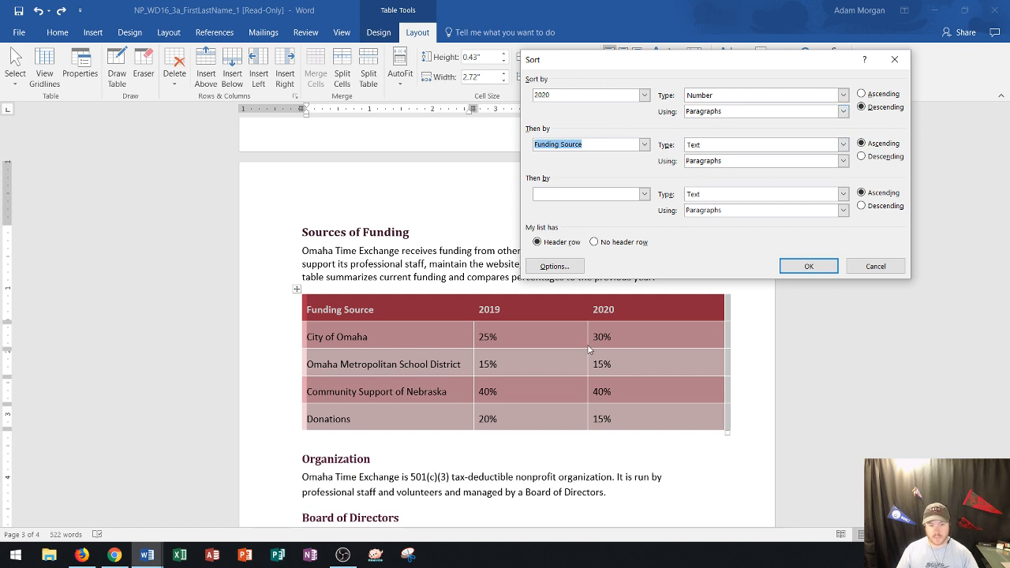
mouse_move(615, 368)
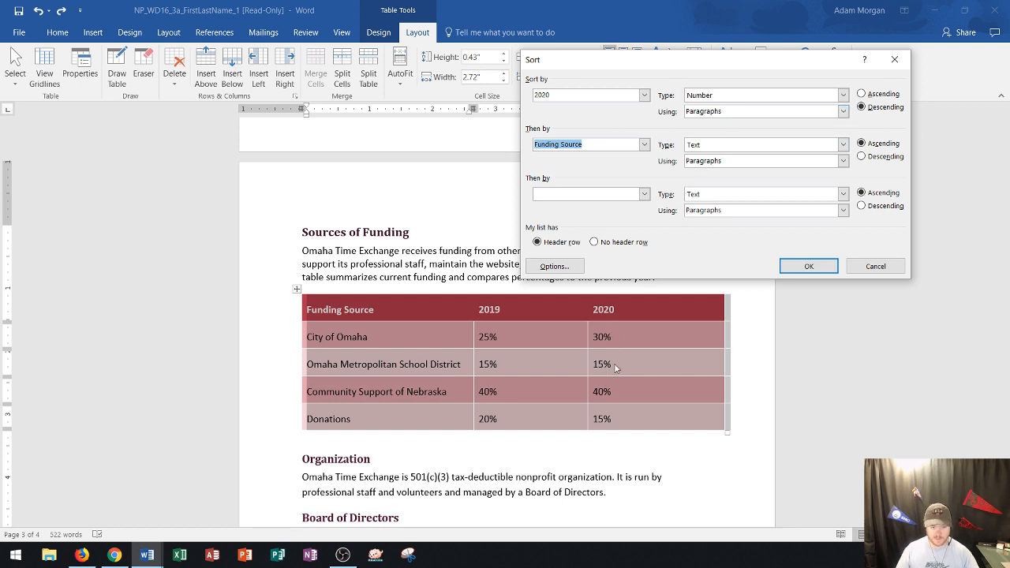
mouse_move(590, 408)
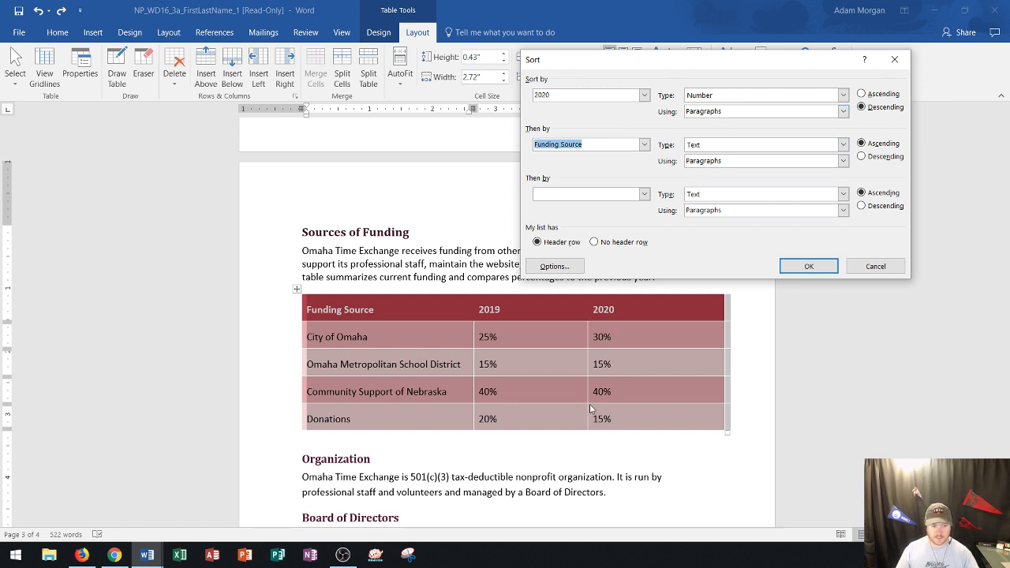
mouse_move(301, 418)
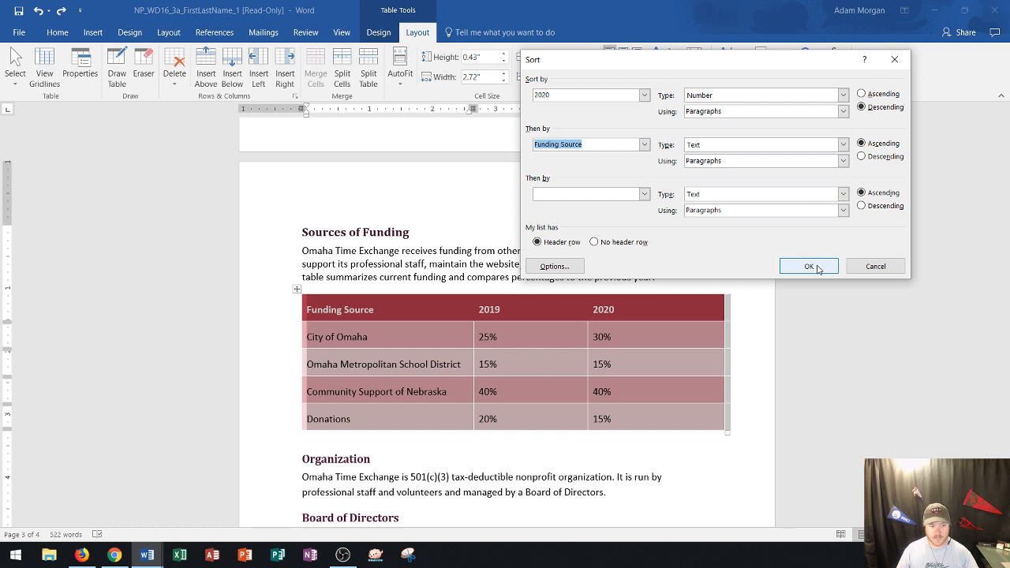
- Apply the sort: 2020 highest first, the 15% tie ordered alphabetically
click(808, 266)
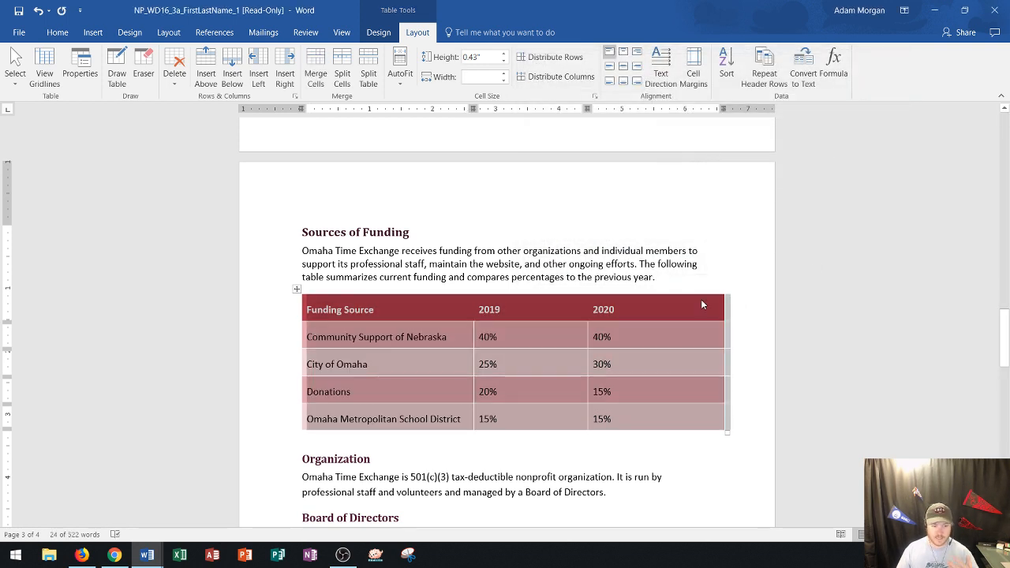
mouse_move(677, 312)
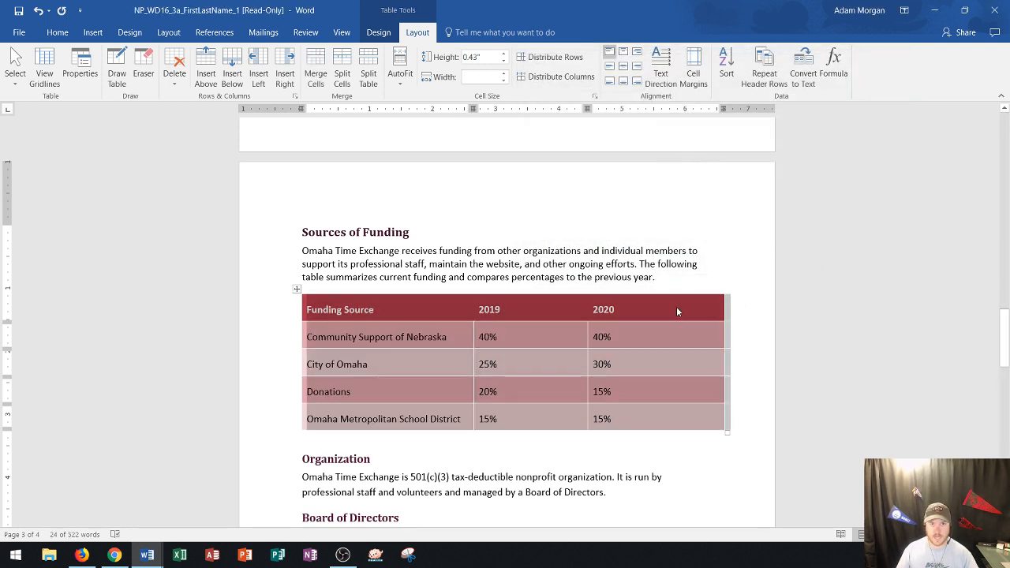